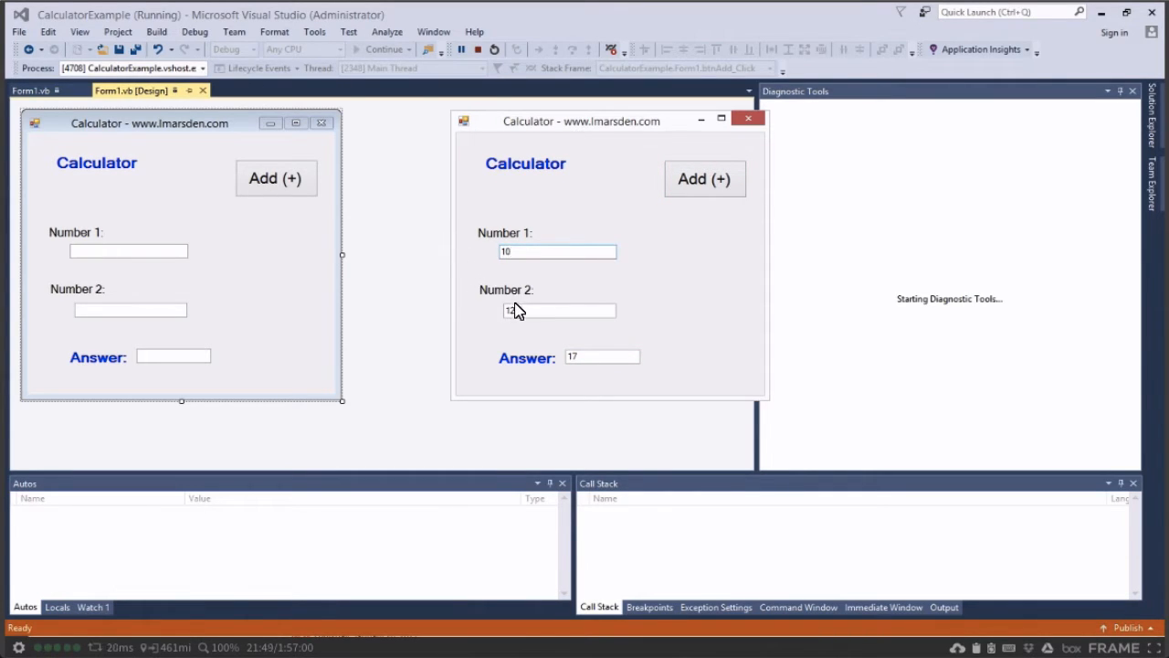
Run the calculator and add 10 and 7 to get 17.
left_click(705, 179)
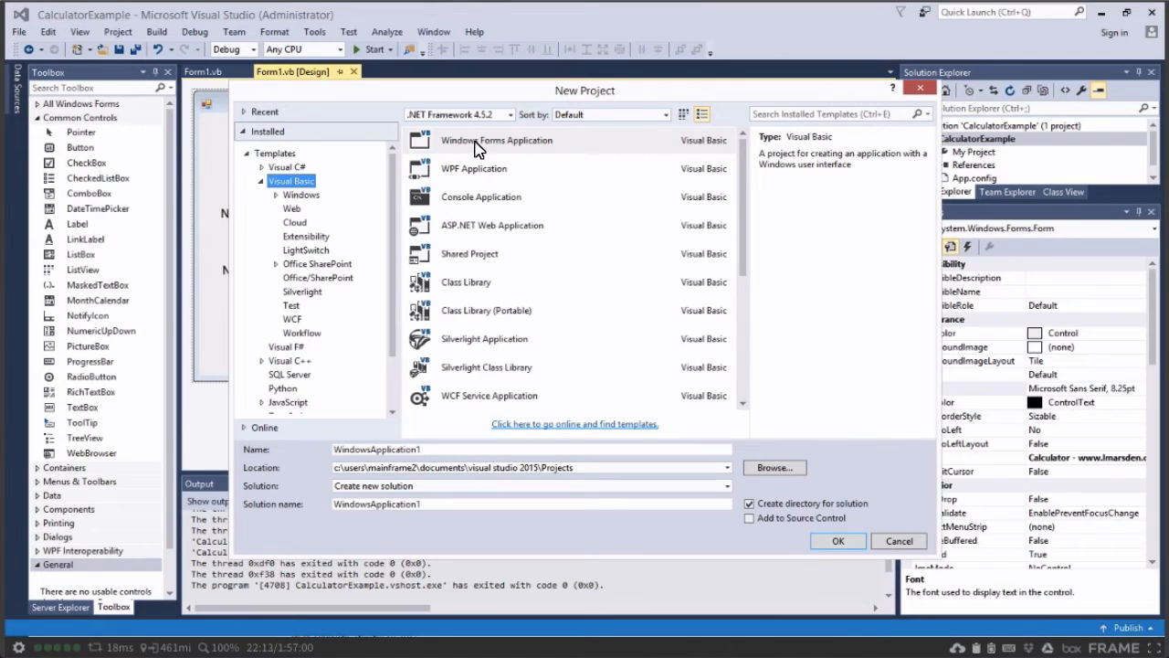
Choose the Visual Basic Windows Forms Application template for the new project.
left_click(836, 541)
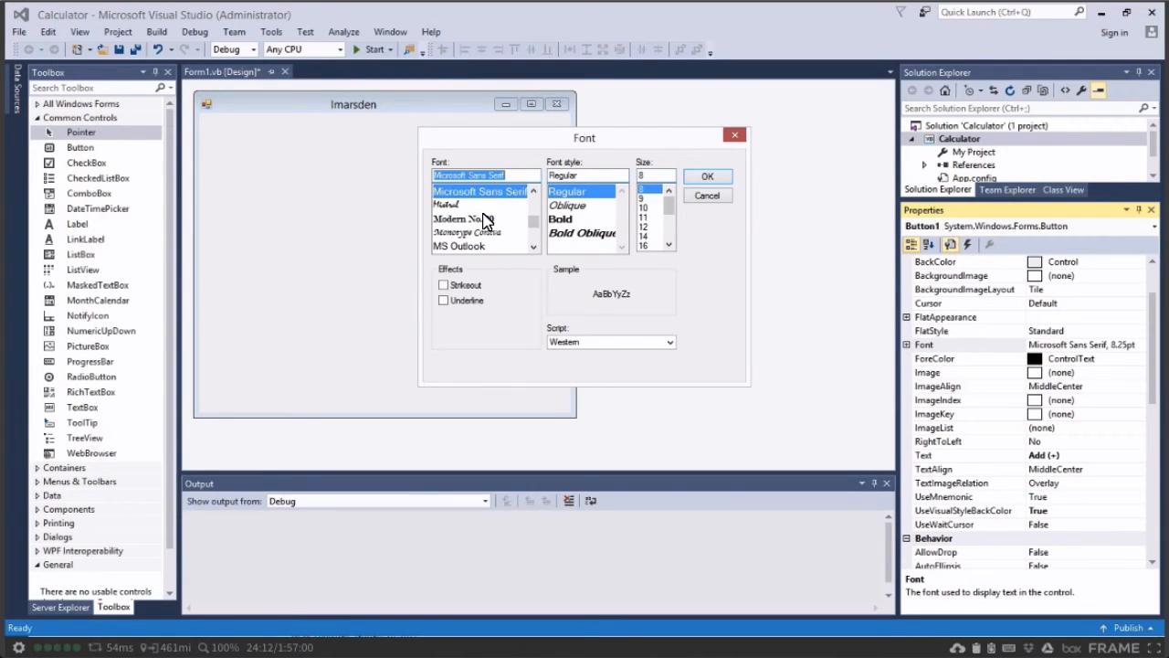
Pick a larger font size for the Add (+) button text.
left_click(708, 175)
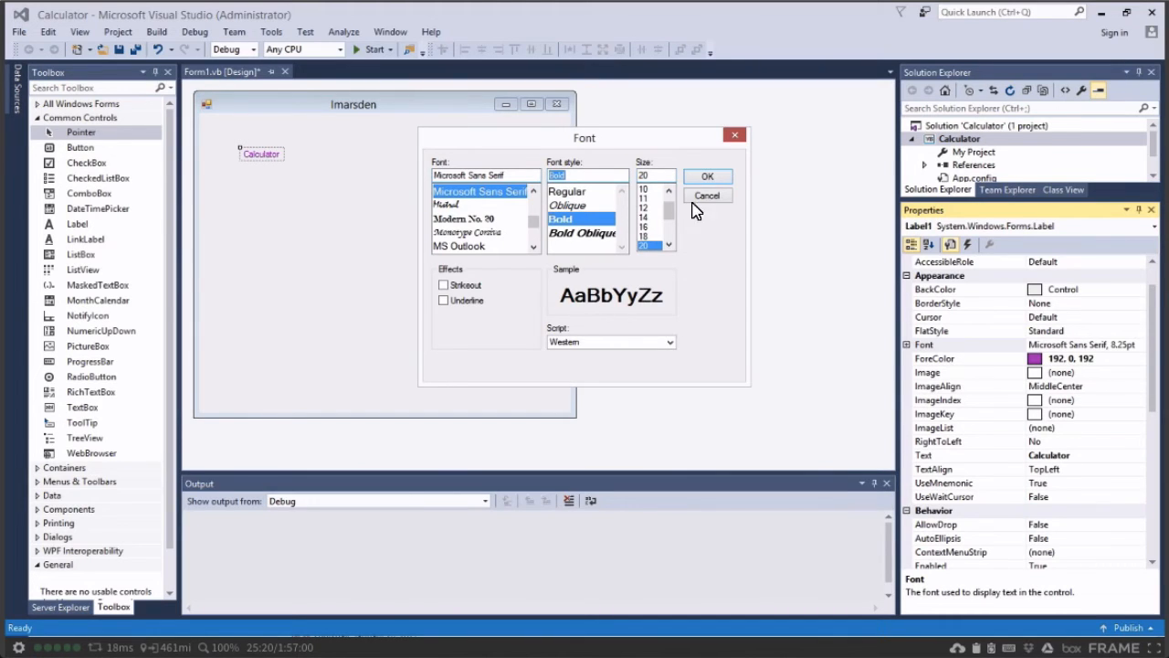
Confirm the bold size 20 font for the purple Calculator heading.
left_click(707, 175)
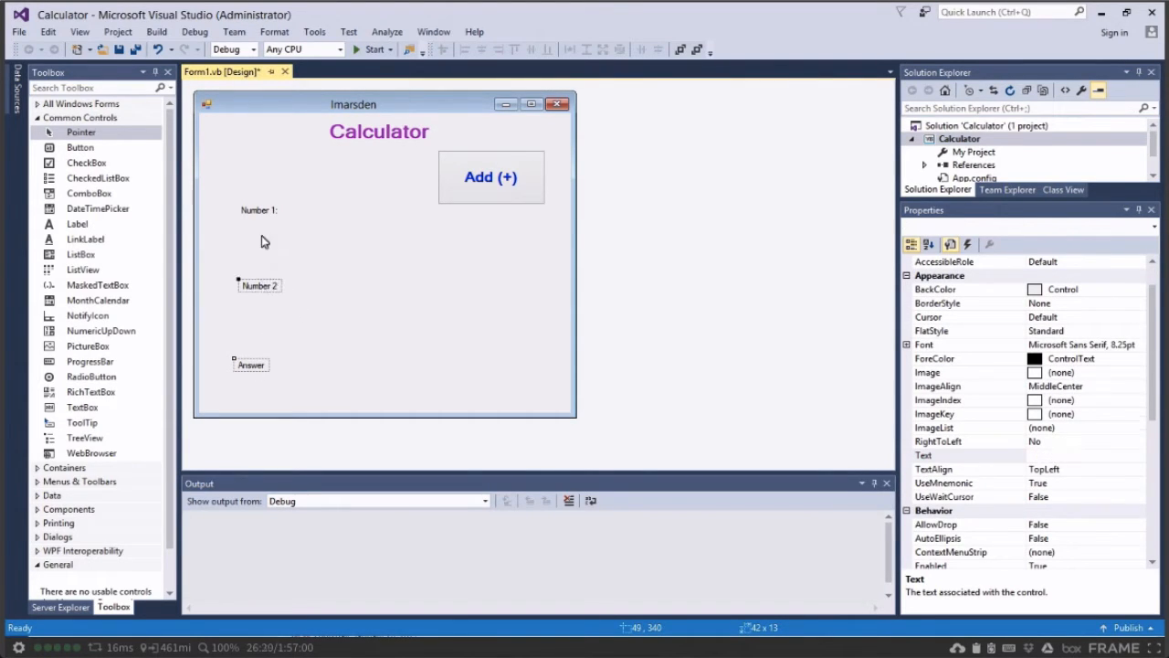
Select the Number 1, Number 2 and Answer labels to enlarge their font.
left_click(265, 367)
type("txtNum1")
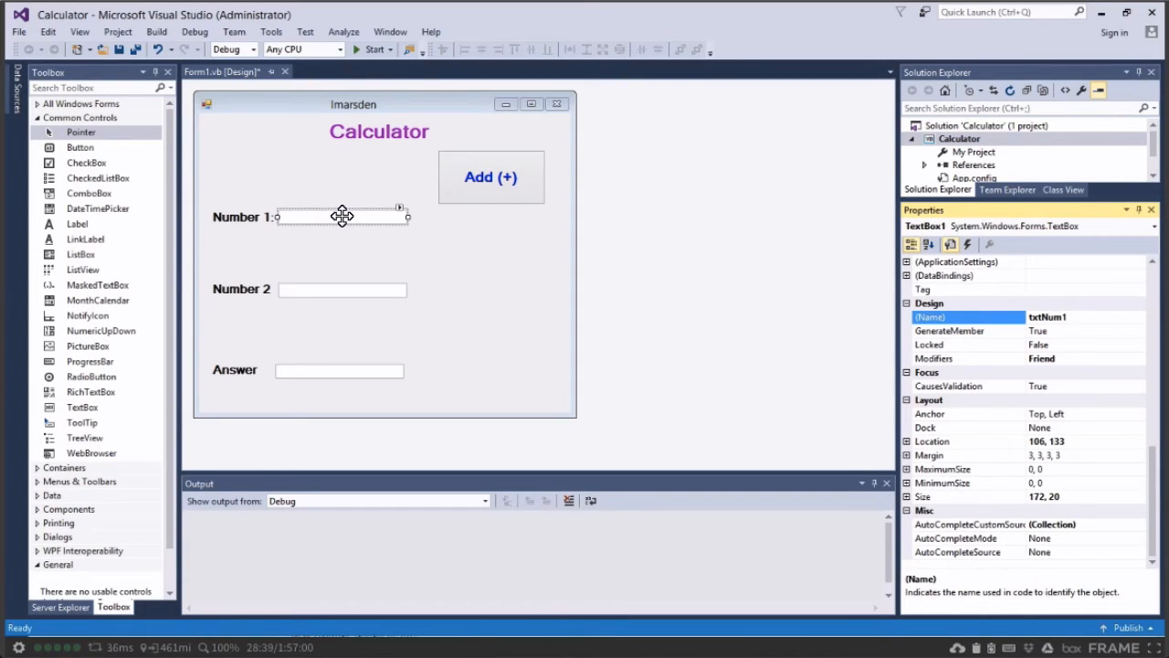
Select the first text box to name it txtNum1.
left_click(344, 288)
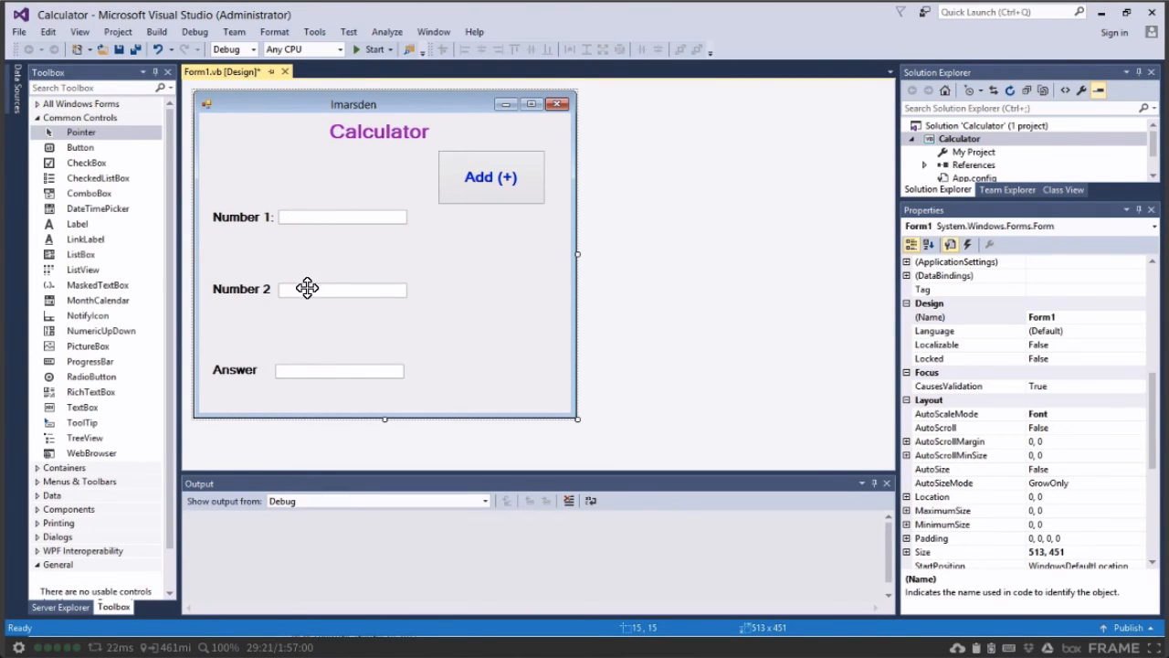
mouse_move(431, 218)
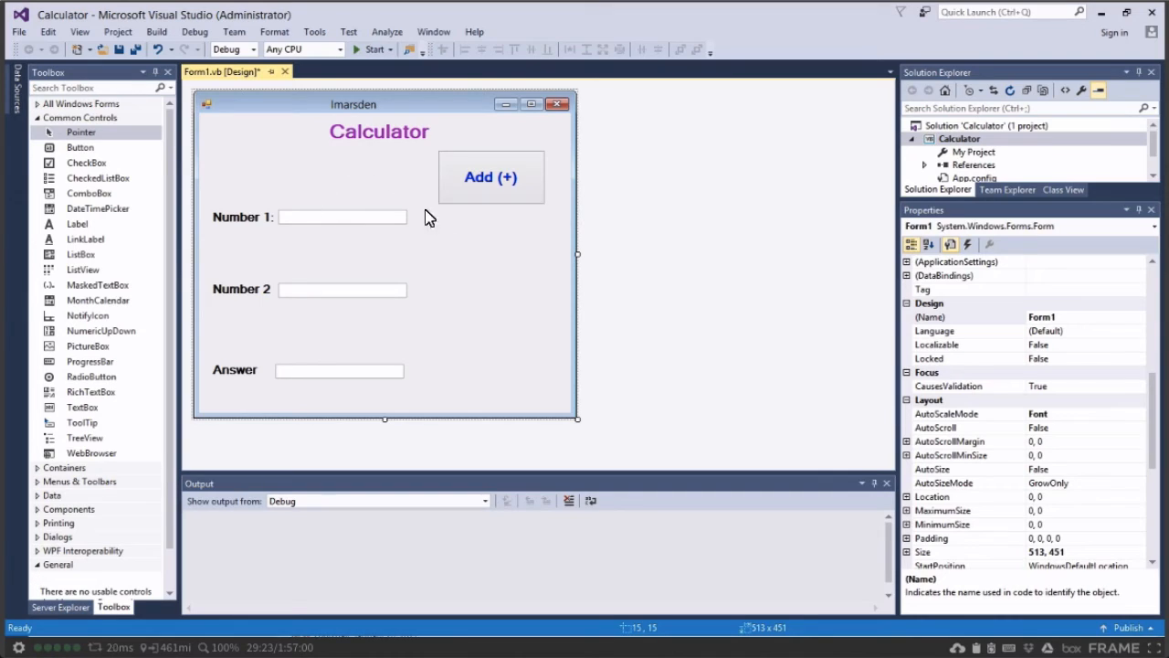
Name the Add (+) button btnAdd and bring up its click handler code.
left_click(490, 176)
type("btnAdd")
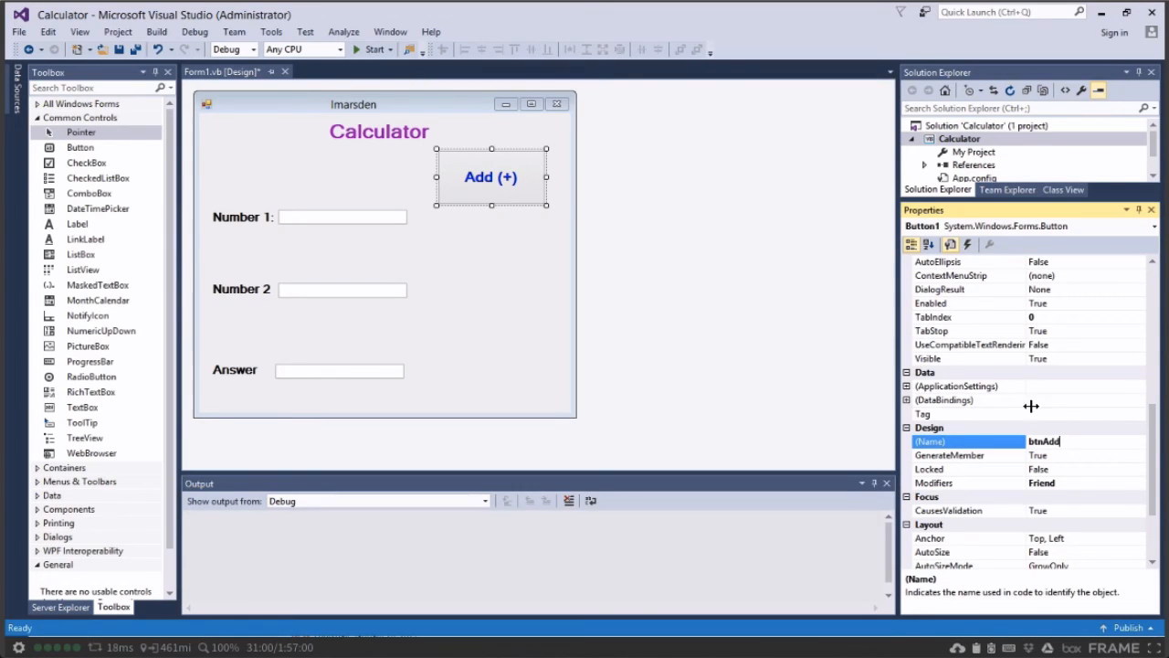
double_click(489, 176)
type("'--Variables--")
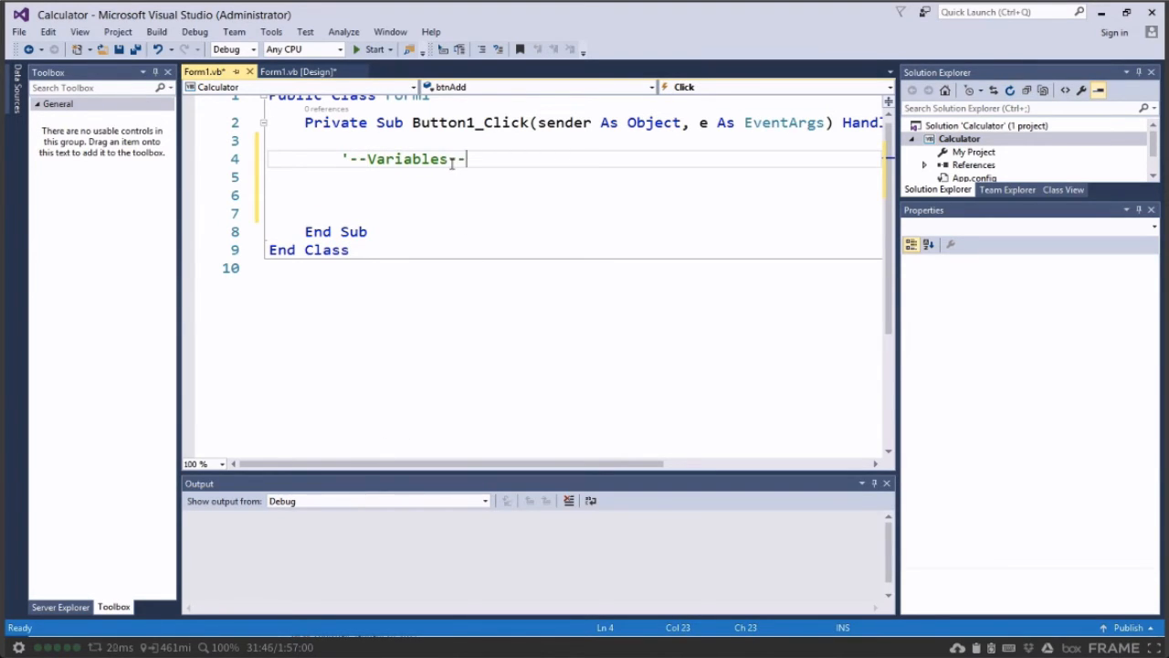
Start a new line below the '--Variables--' comment in the click handler.
key("enter")
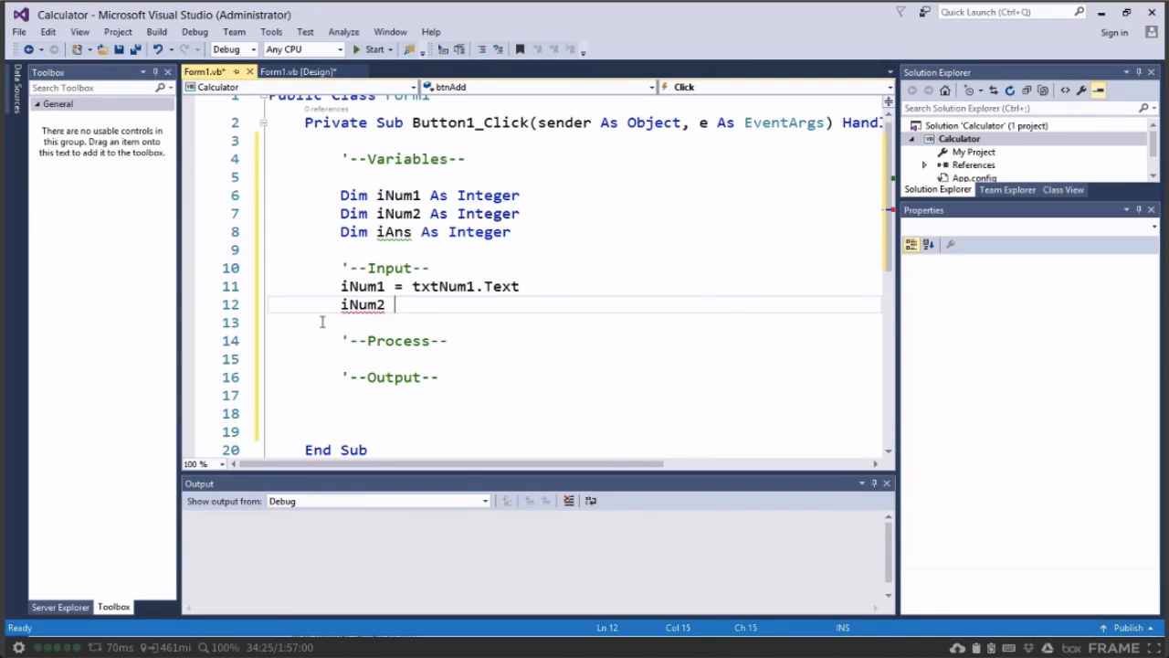
Assign txtNum2.Text to iNum2 under the '--Input--' comment.
type("= txtNum2.t")
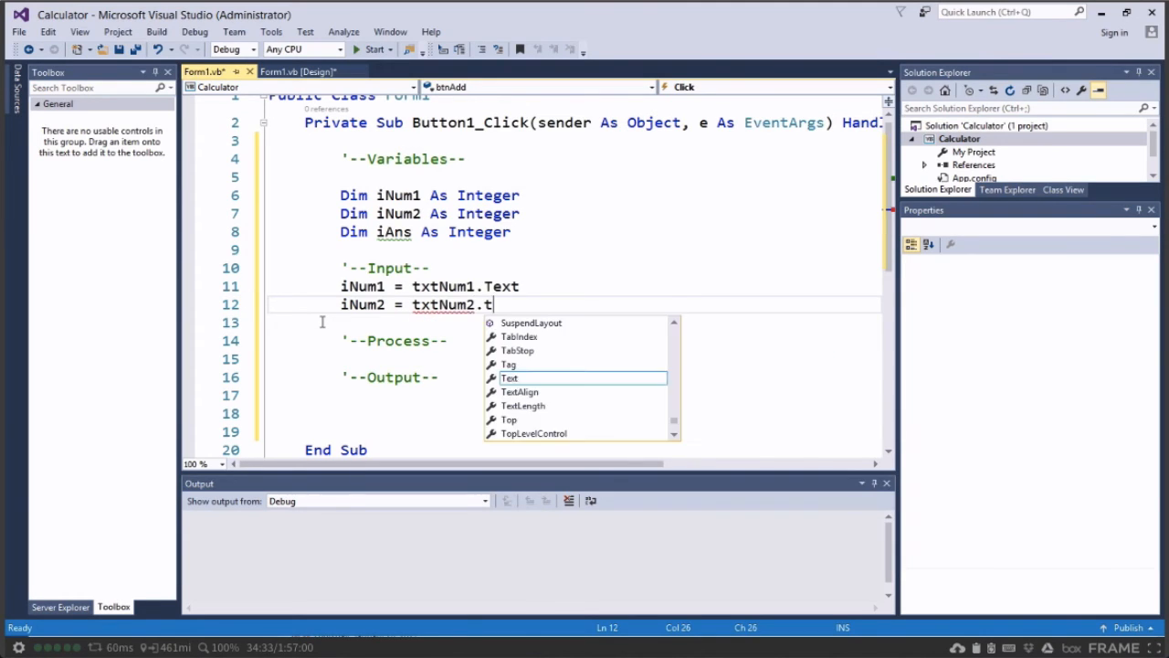
type("ext")
left_click(574, 358)
type("iAns = iNum1 + iNum2")
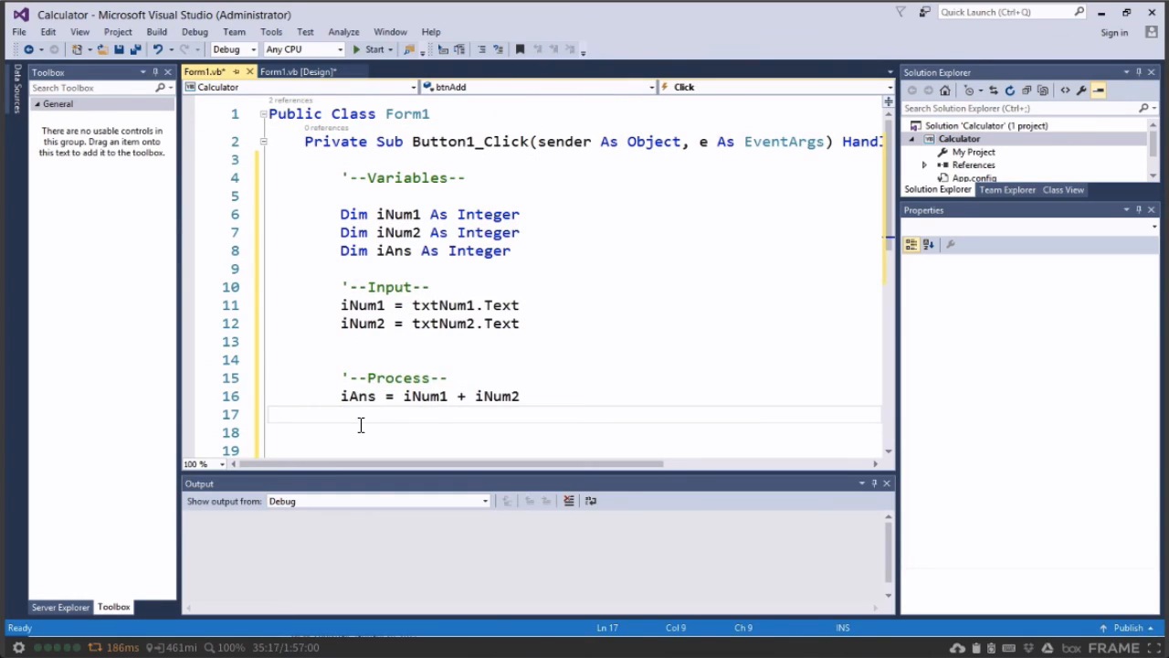
Add the '--Output--' comment and write txtAns.Text = iAns.
type("'--Output--")
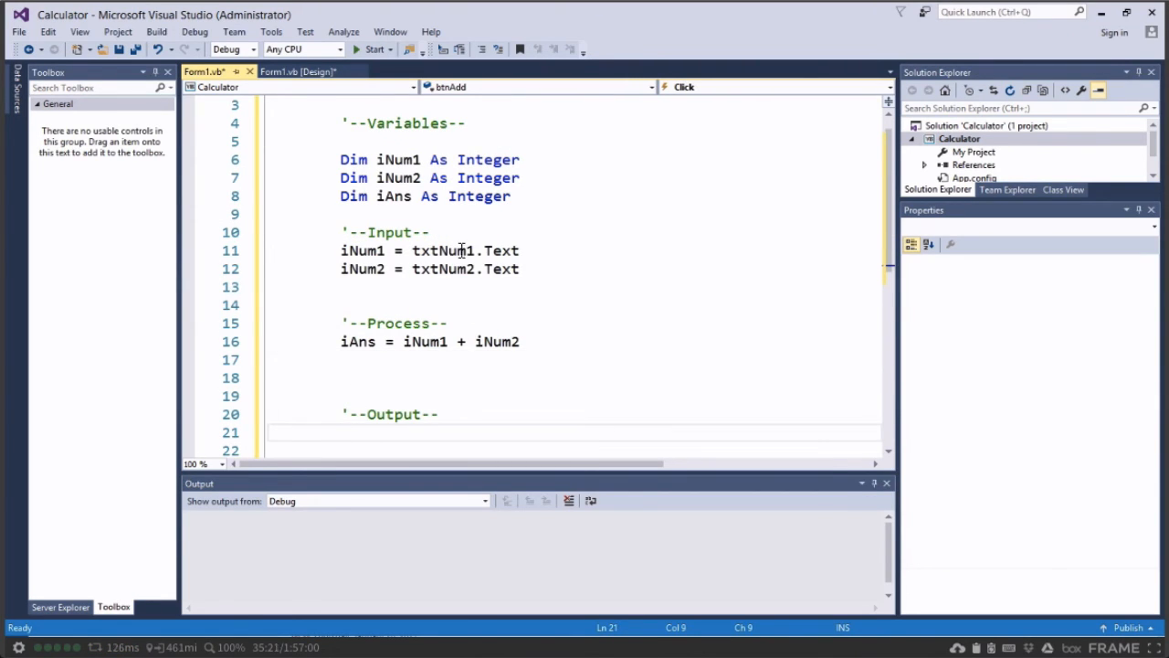
type("txtAns")
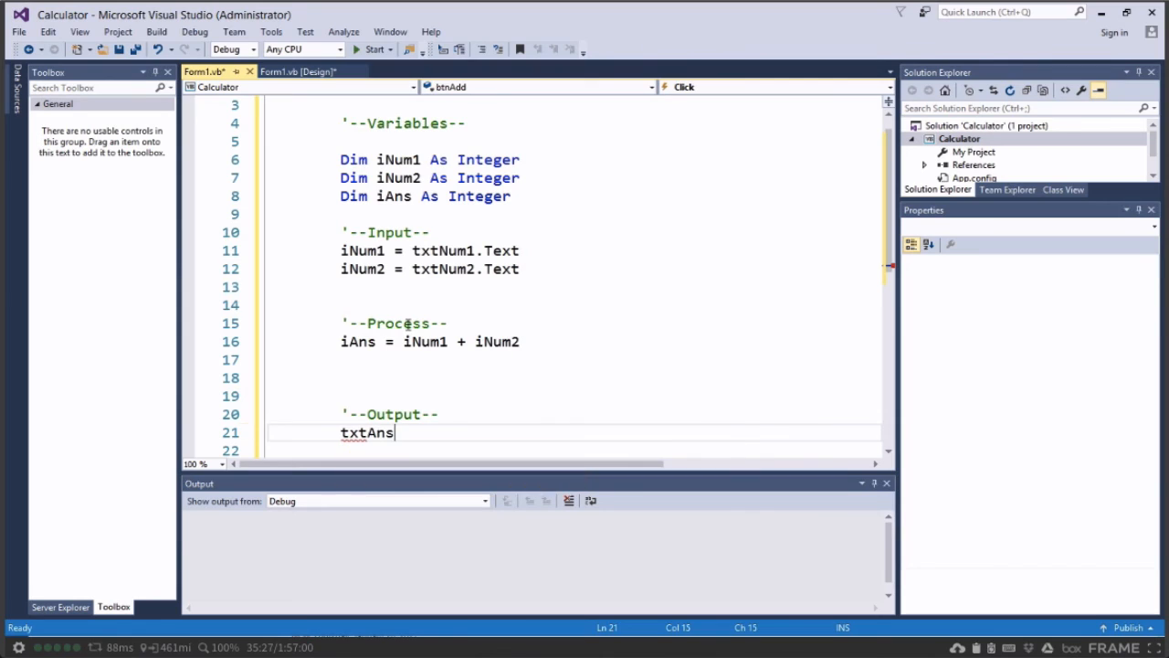
type(".text = iAns")
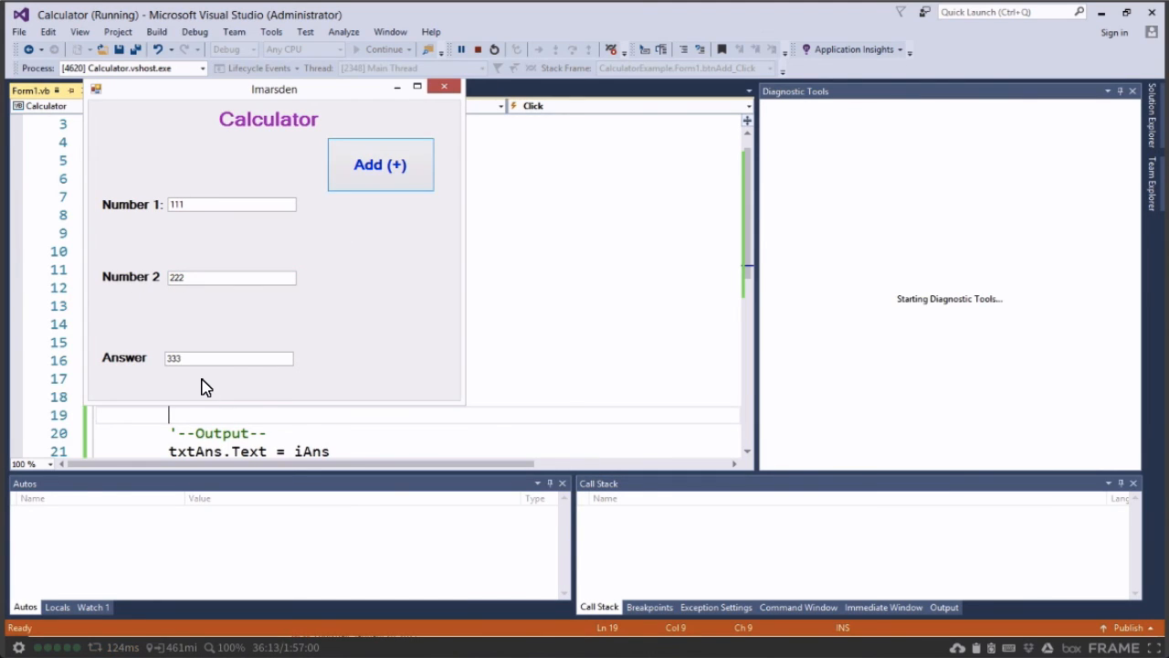
mouse_move(380, 165)
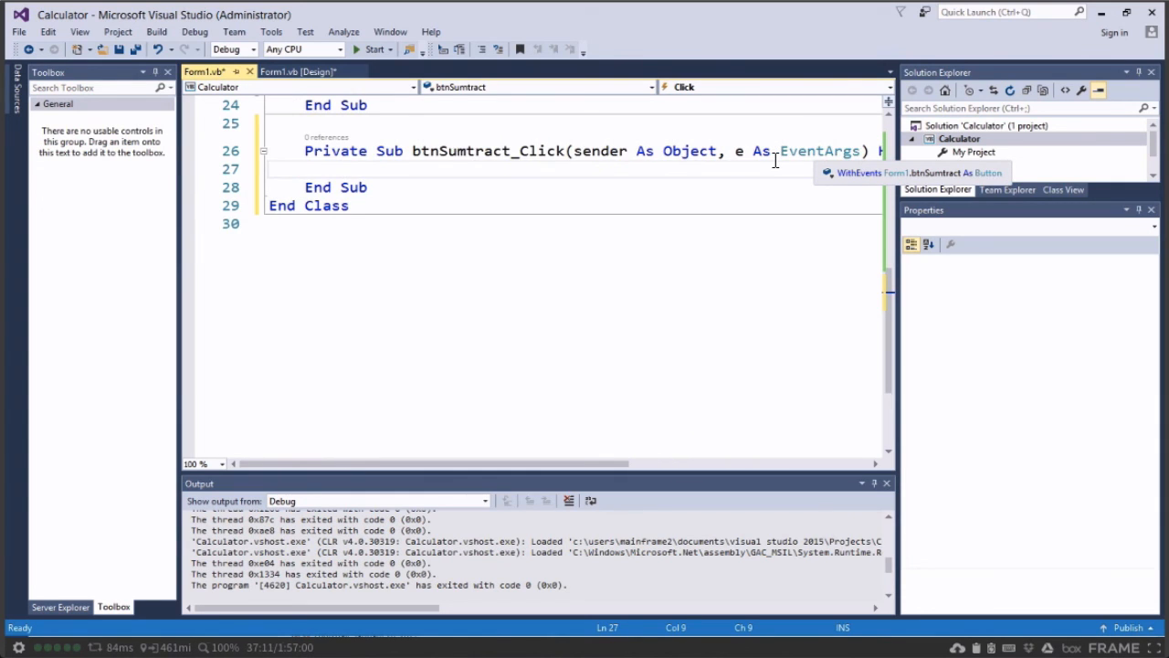
Switch to the Form1.vb code view after generating the btnSumtract_Click handler.
left_click(296, 71)
type("btnSubtract")
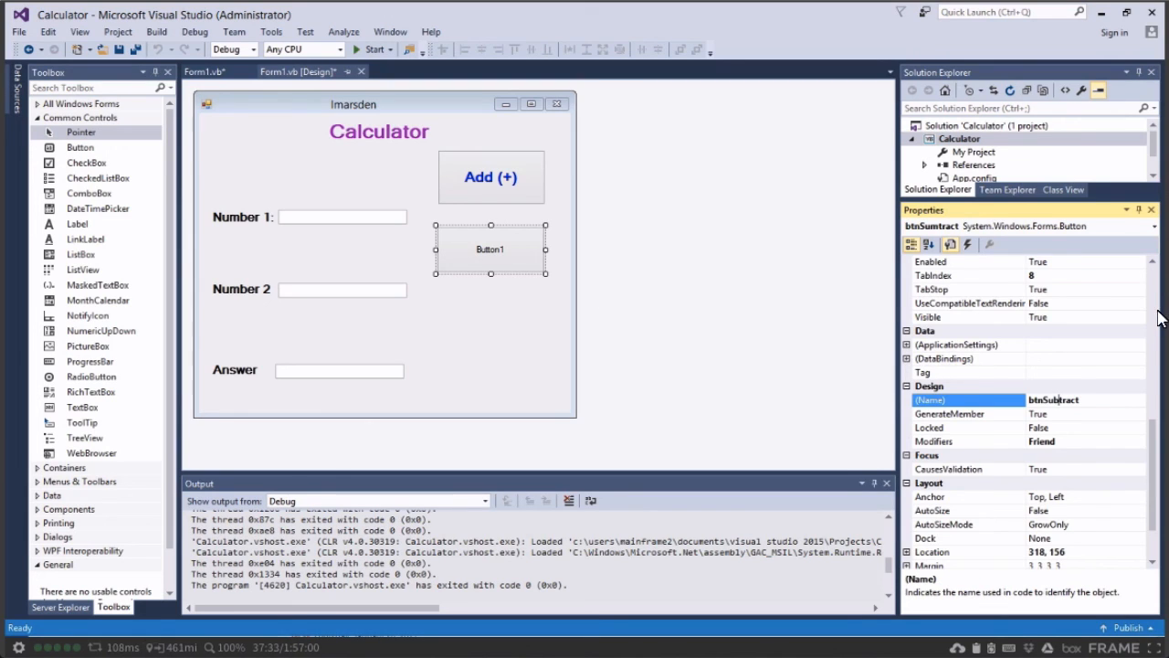
Delete the empty btnSumtract_Click sub and return to the designer to label the button Subtract.
left_click(203, 72)
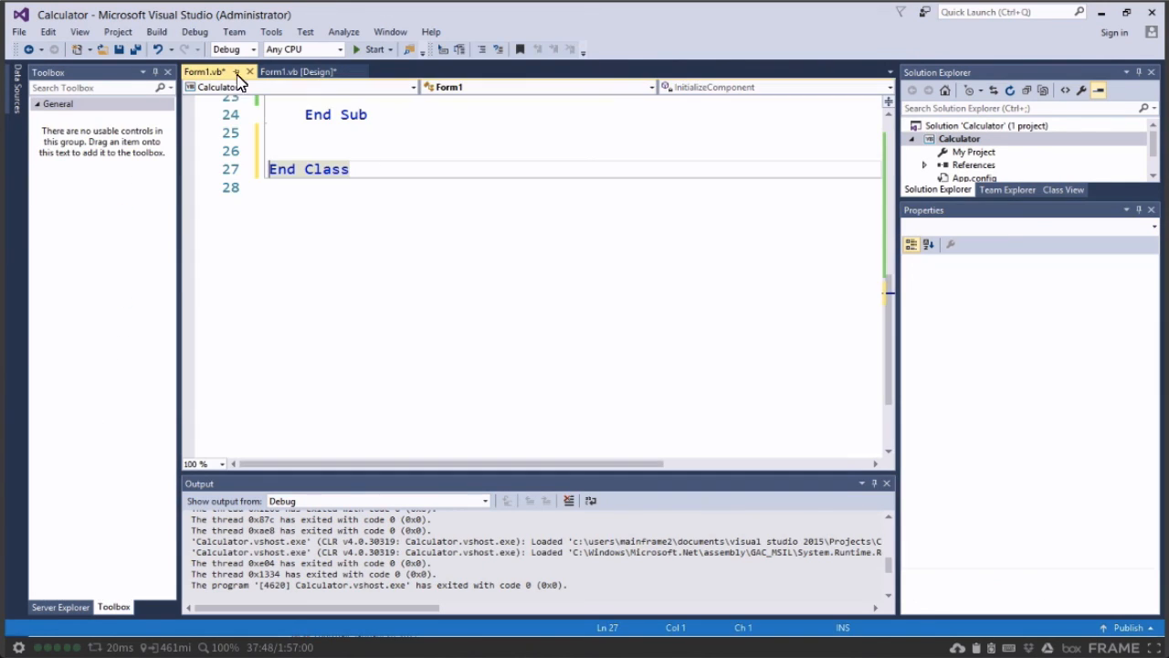
scroll("up", 3)
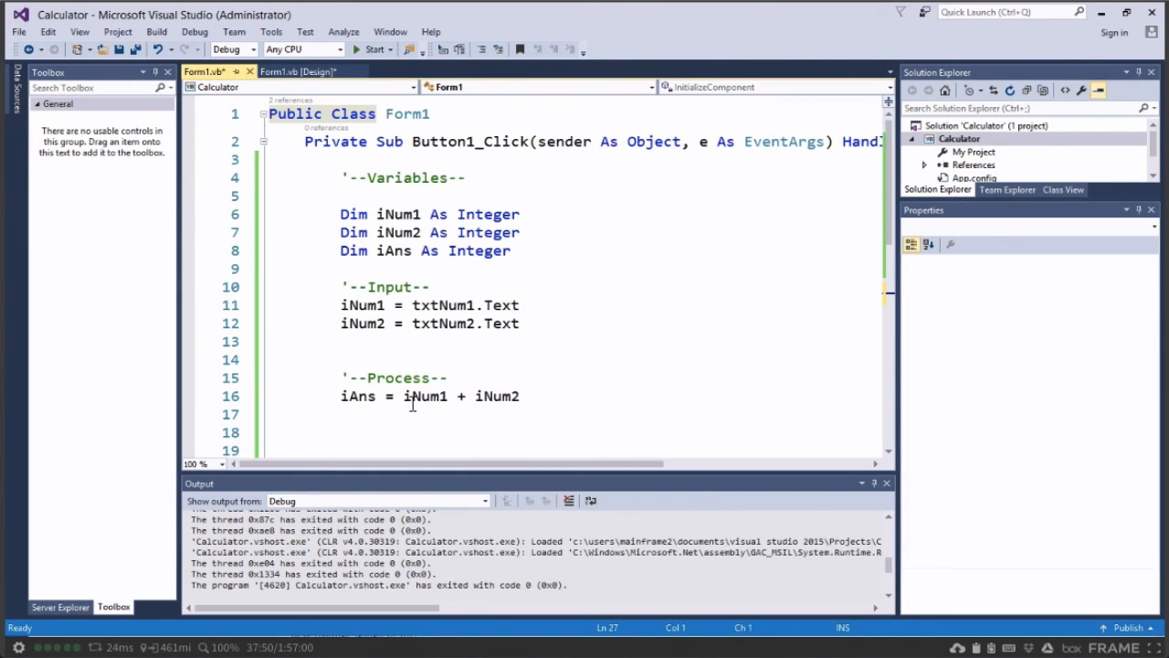
left_click(300, 72)
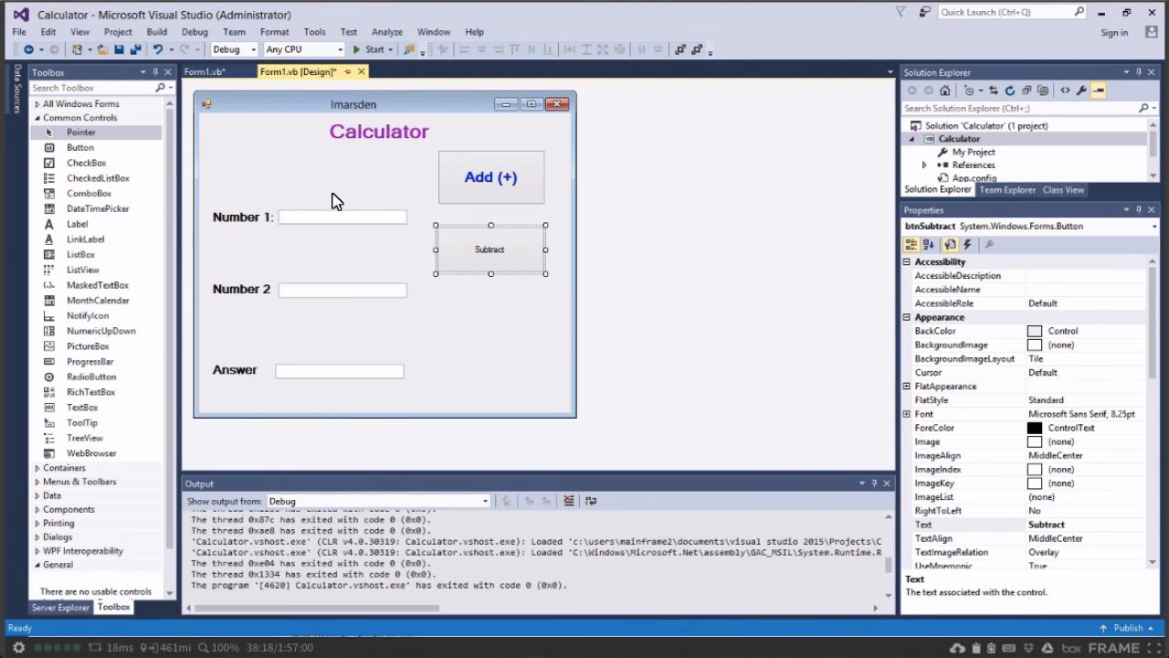